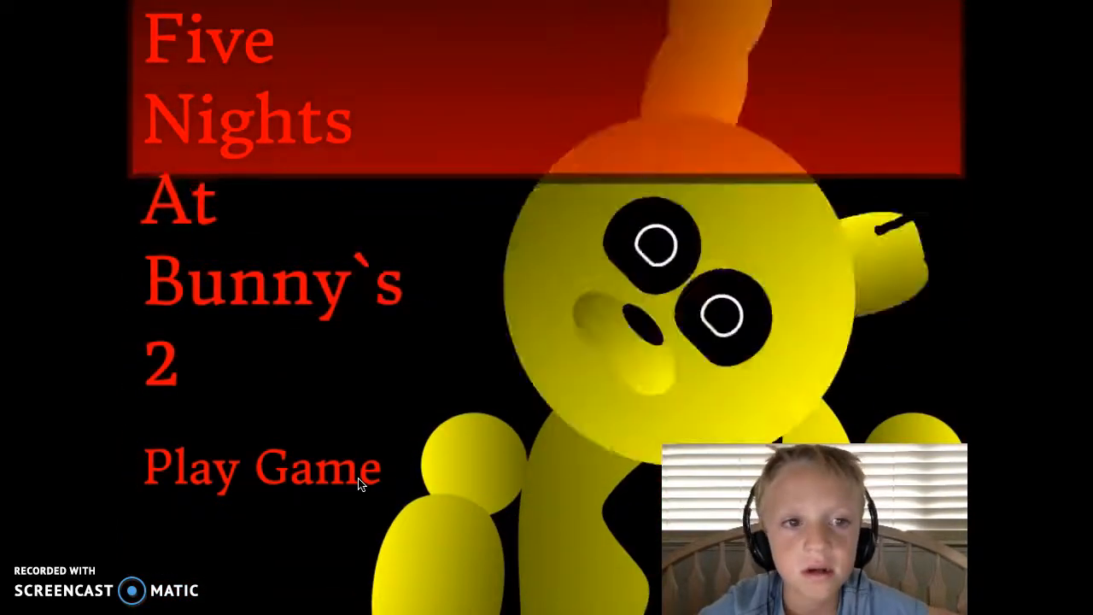
click(256, 468)
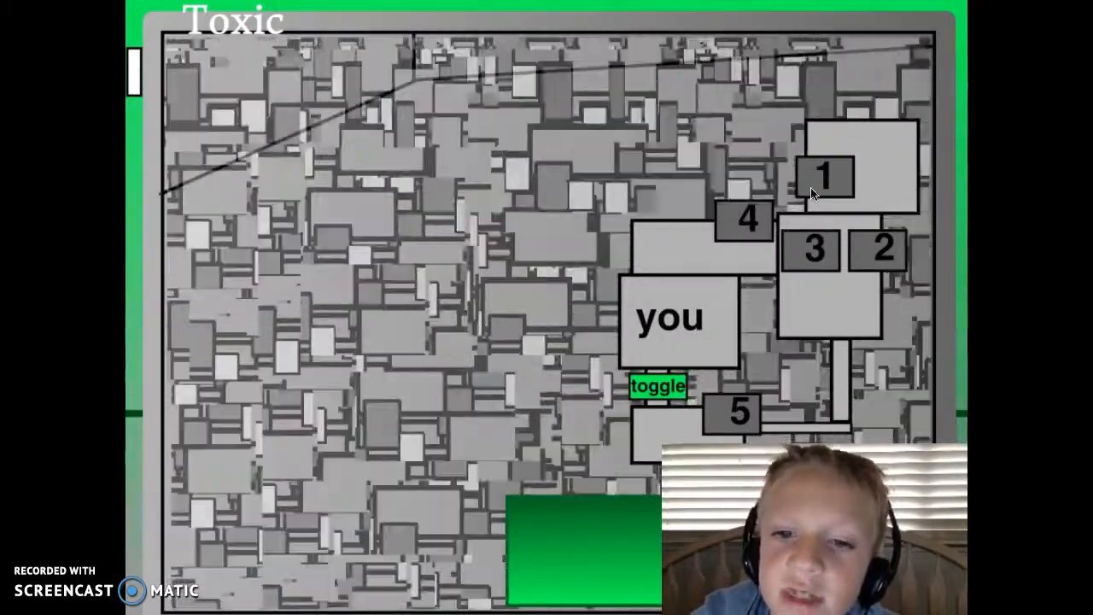
click(659, 388)
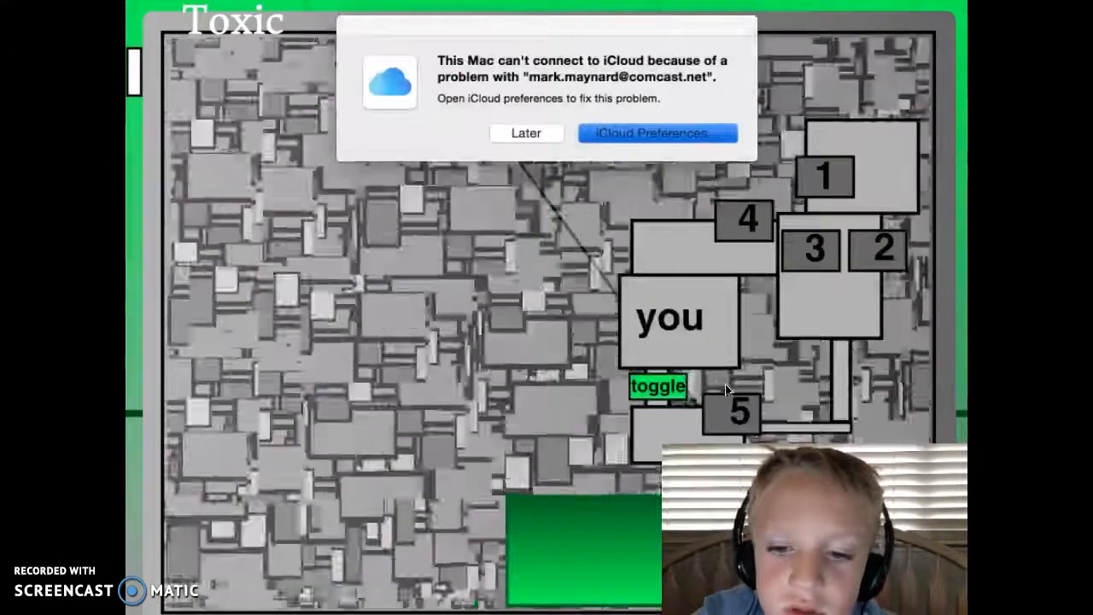
click(526, 132)
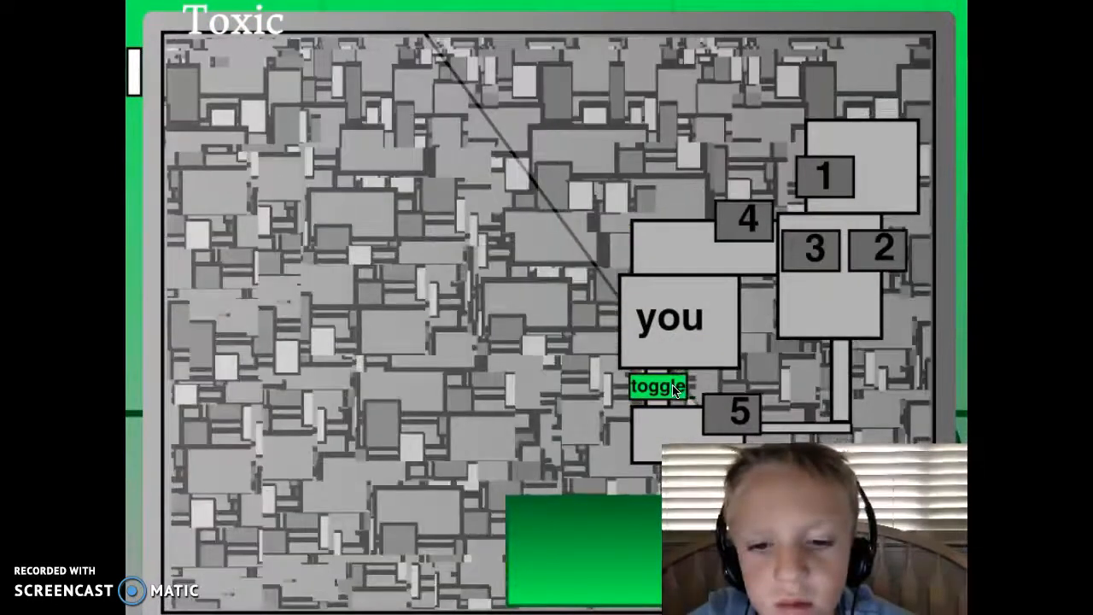
click(657, 387)
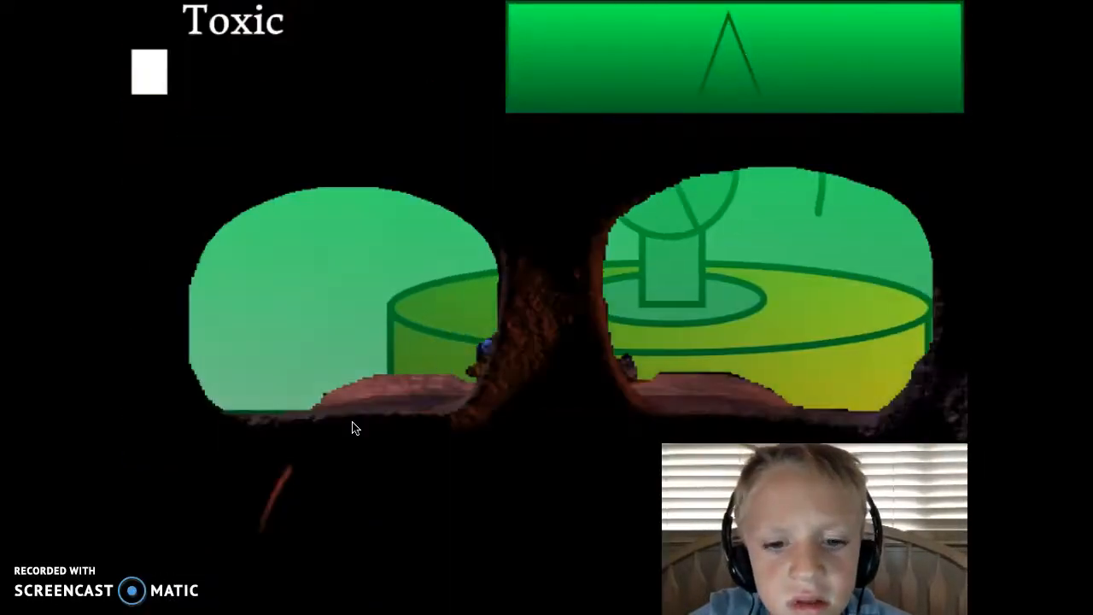